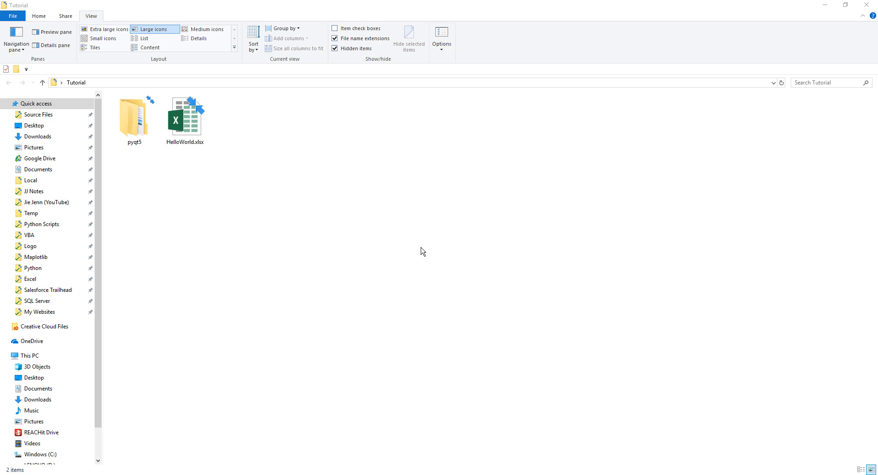
Select the HelloWorld.xlsx workbook in the Tutorial folder
{"action": "left_click", "coordinate": [184, 115]}
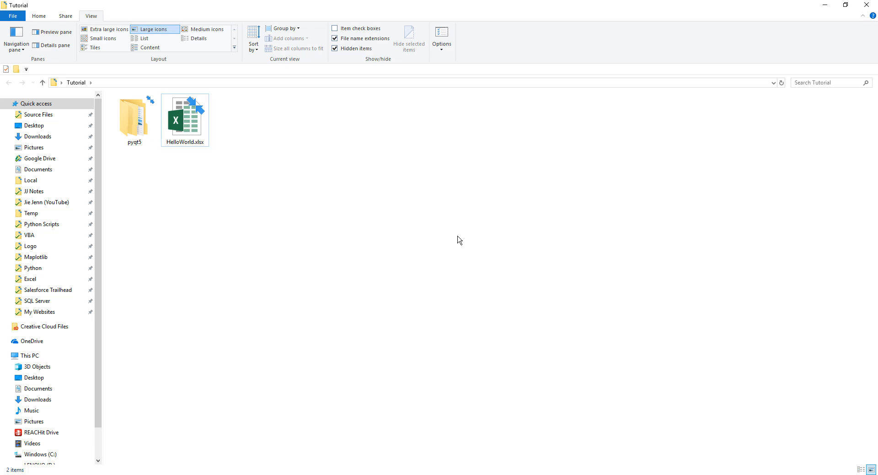
{"action": "mouse_move", "coordinate": [221, 154]}
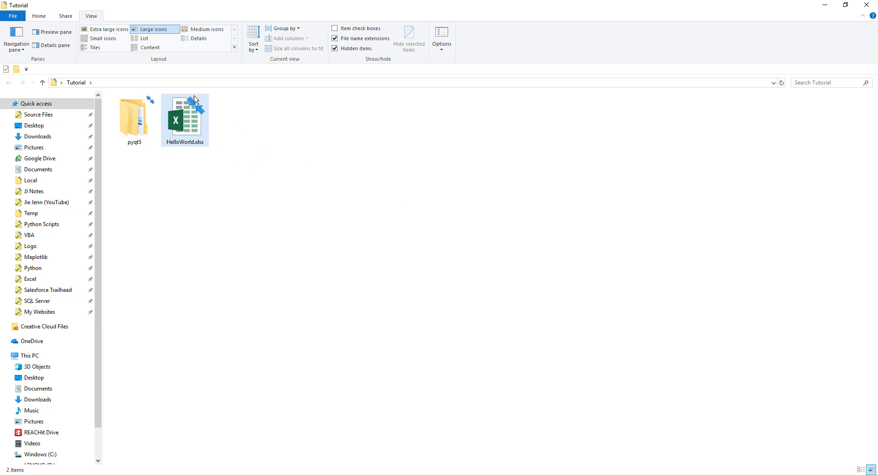
{"action": "double_click", "coordinate": [185, 115]}
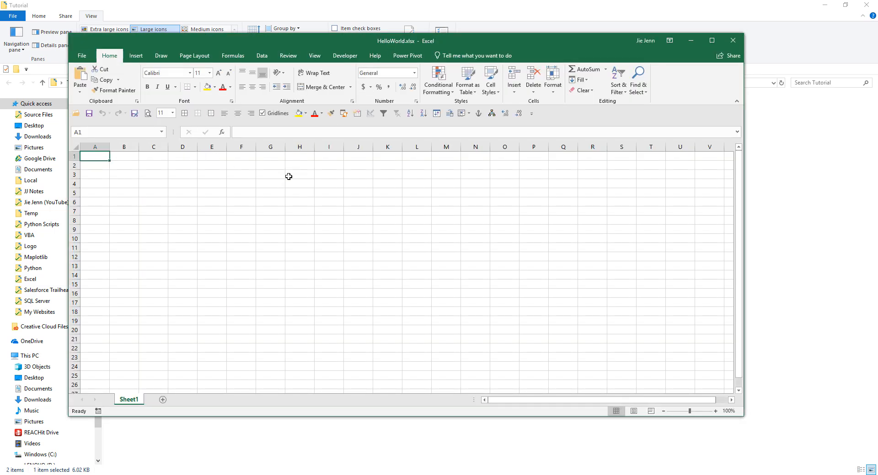
{"action": "type", "text": "45465"}
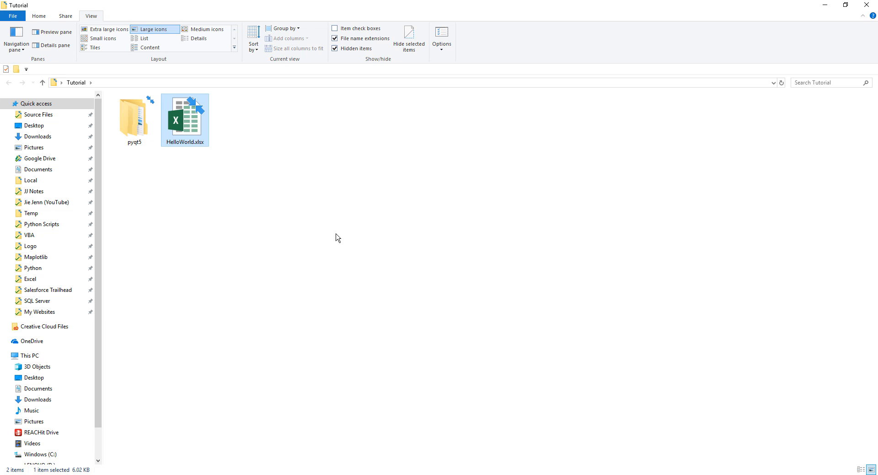
{"action": "mouse_move", "coordinate": [187, 124]}
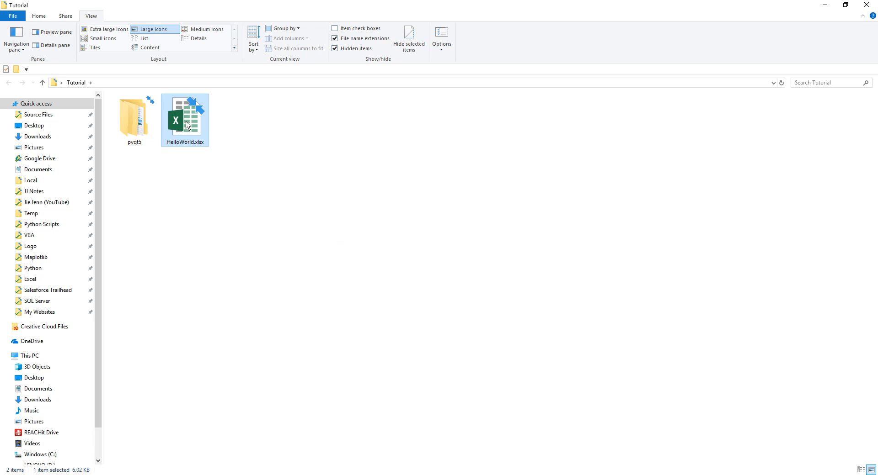
Bring up the Properties dialog for HelloWorld.xlsx from its context menu
{"action": "right_click", "coordinate": [185, 118]}
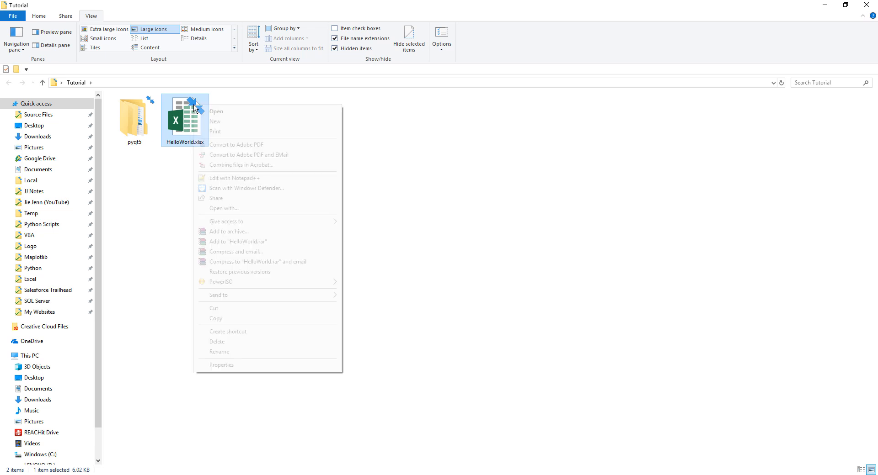
{"action": "mouse_move", "coordinate": [264, 365]}
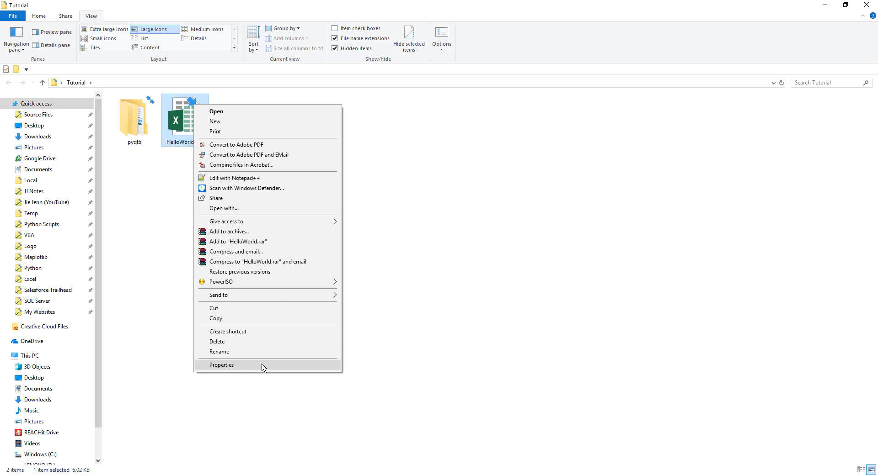
{"action": "left_click", "coordinate": [221, 365]}
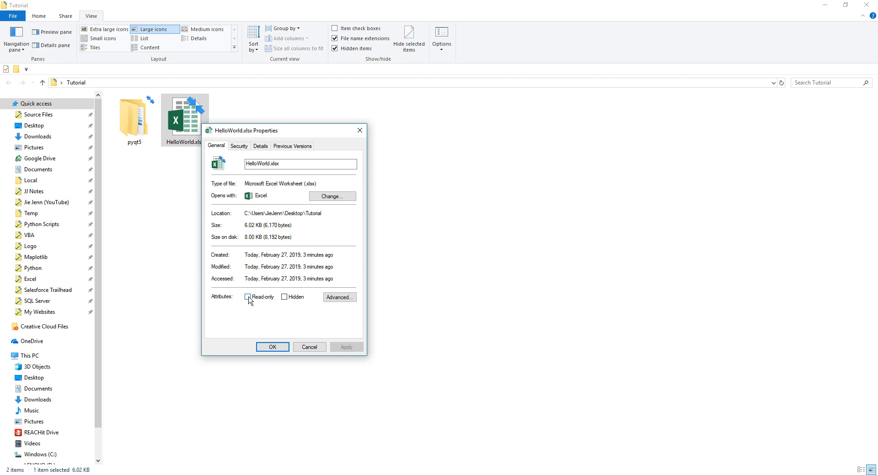
Mark HelloWorld.xlsx Read-only and confirm, closing its properties
{"action": "left_click", "coordinate": [248, 297]}
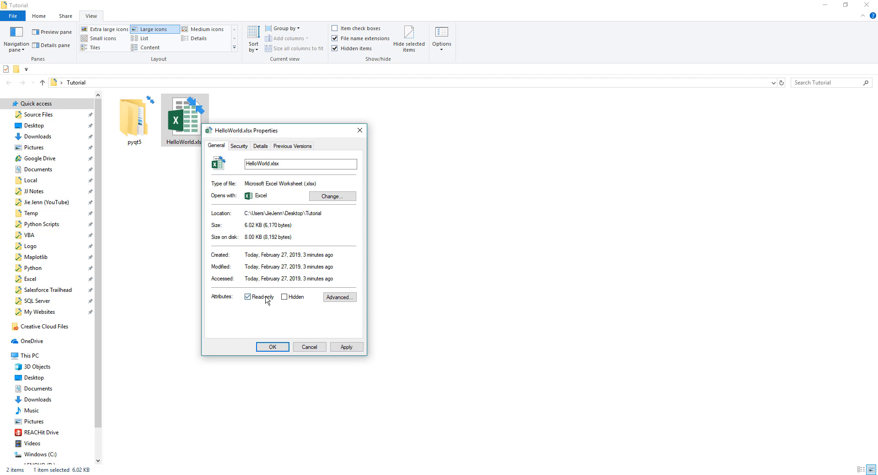
{"action": "mouse_move", "coordinate": [301, 305]}
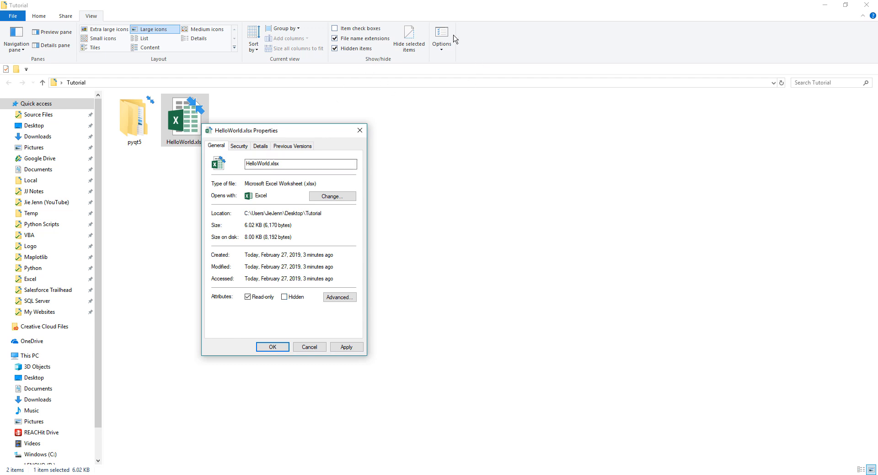
{"action": "mouse_move", "coordinate": [447, 55]}
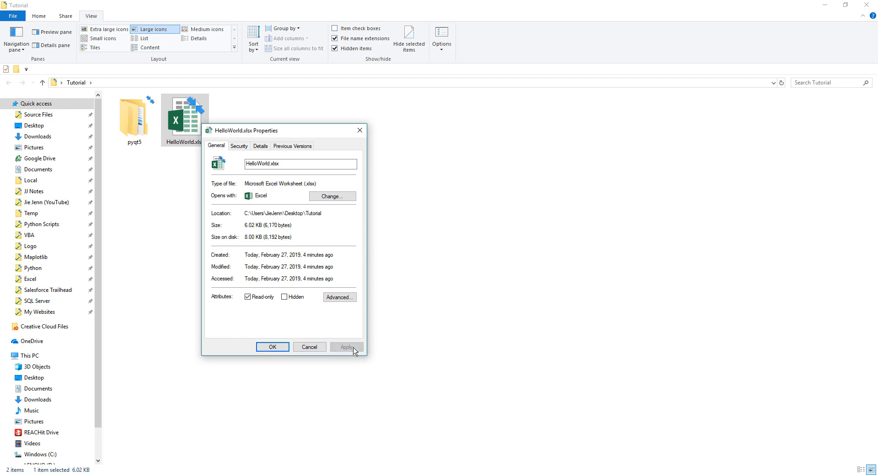
{"action": "left_click", "coordinate": [273, 348]}
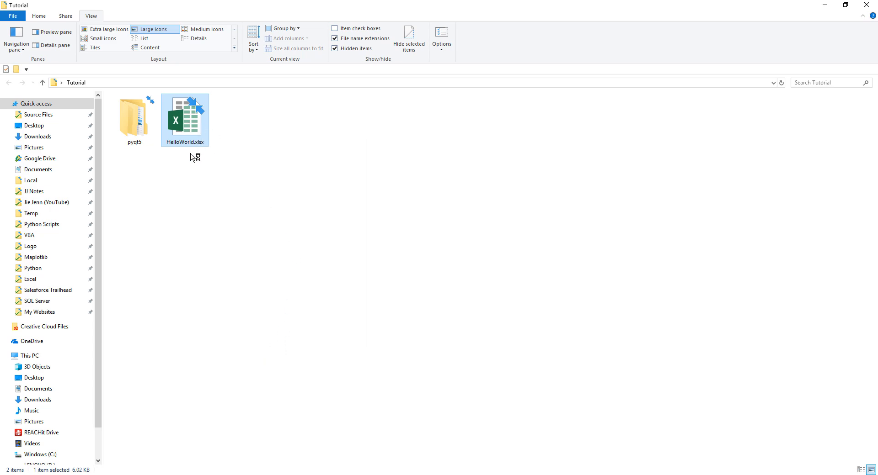
Launch HelloWorld.xlsx in Excel, its title bar now flagged Read-Only
{"action": "double_click", "coordinate": [183, 112]}
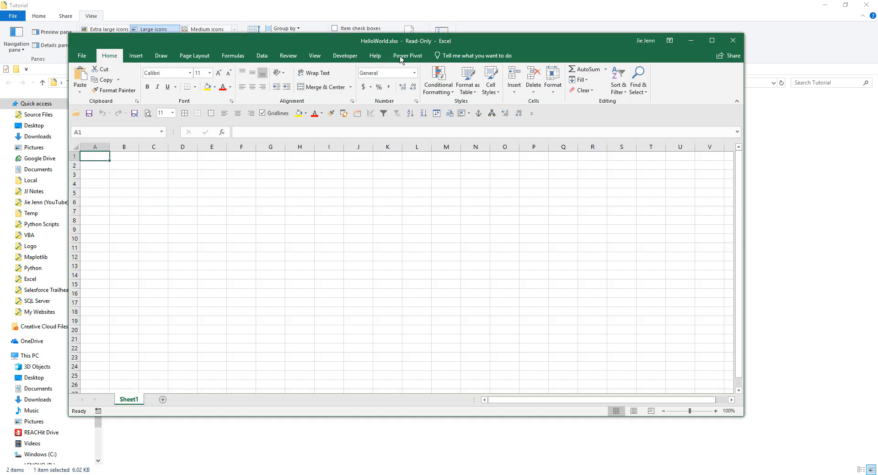
{"action": "mouse_move", "coordinate": [421, 44]}
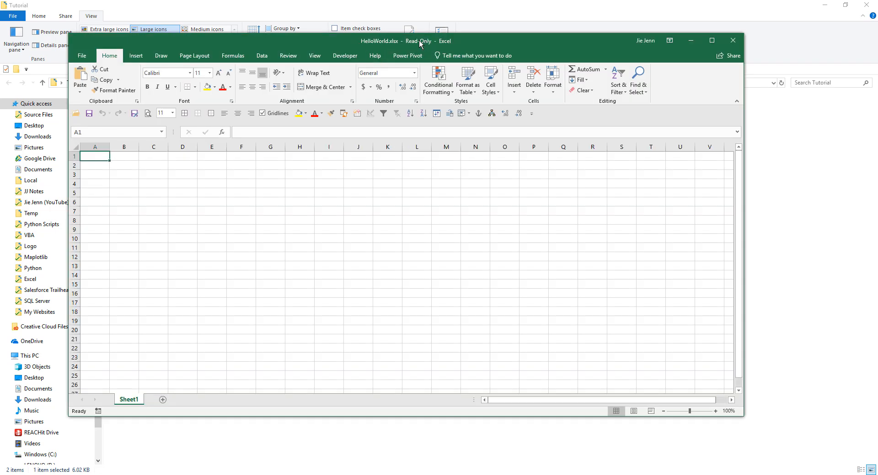